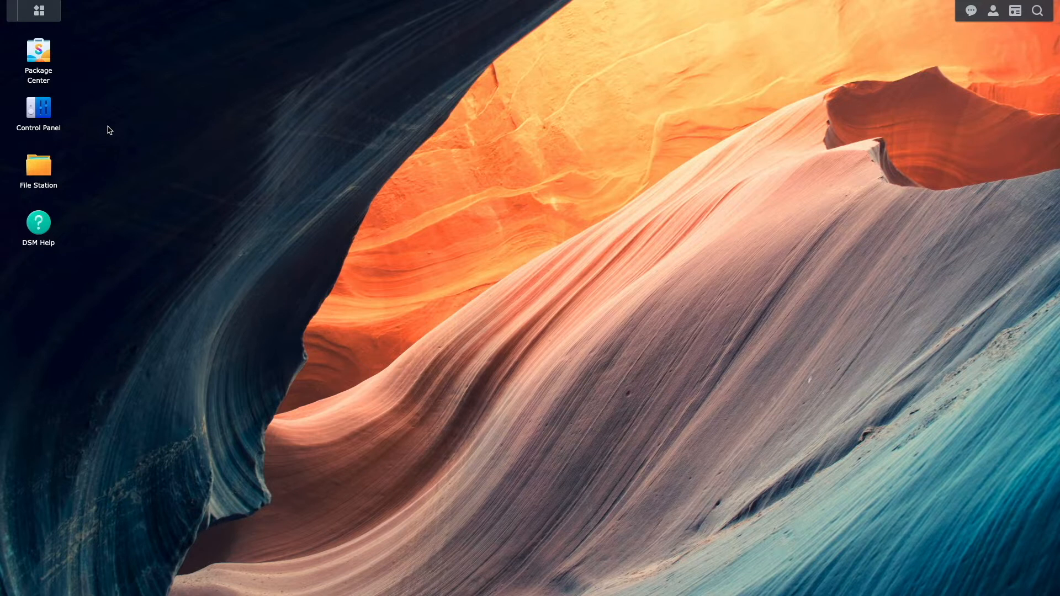
Review the default firewall profile's rules in Control Panel > Security and close them unchanged.
{"action": "double_click", "coordinate": [39, 109]}
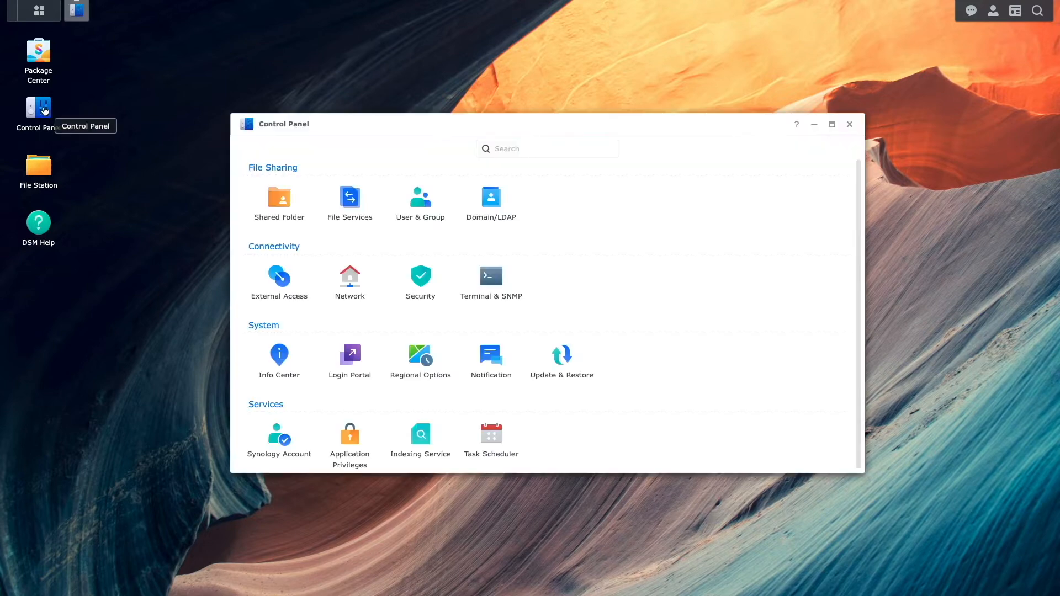
{"action": "left_click", "coordinate": [419, 277]}
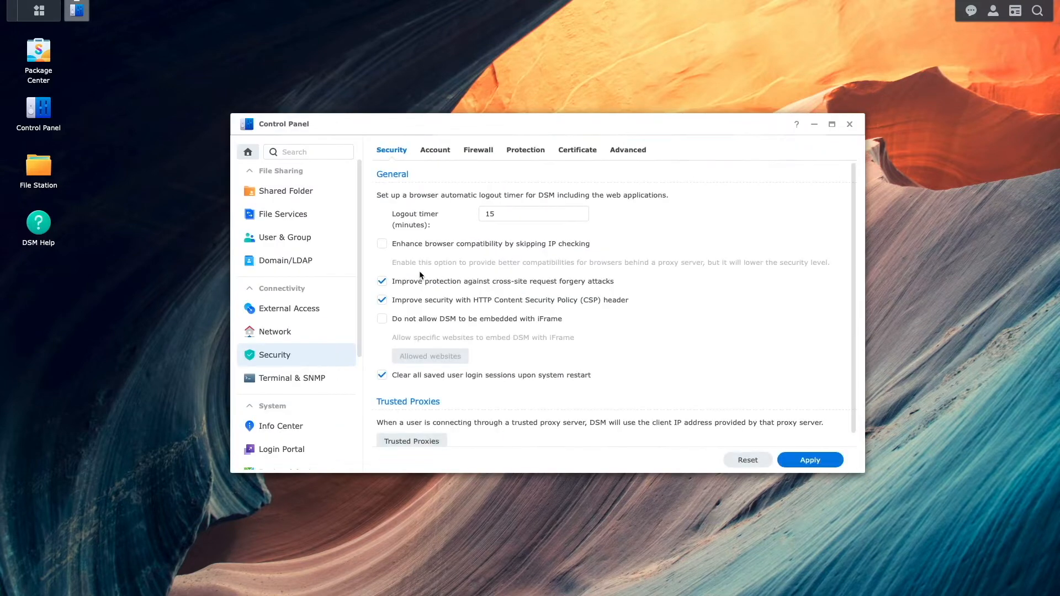
{"action": "left_click", "coordinate": [478, 149]}
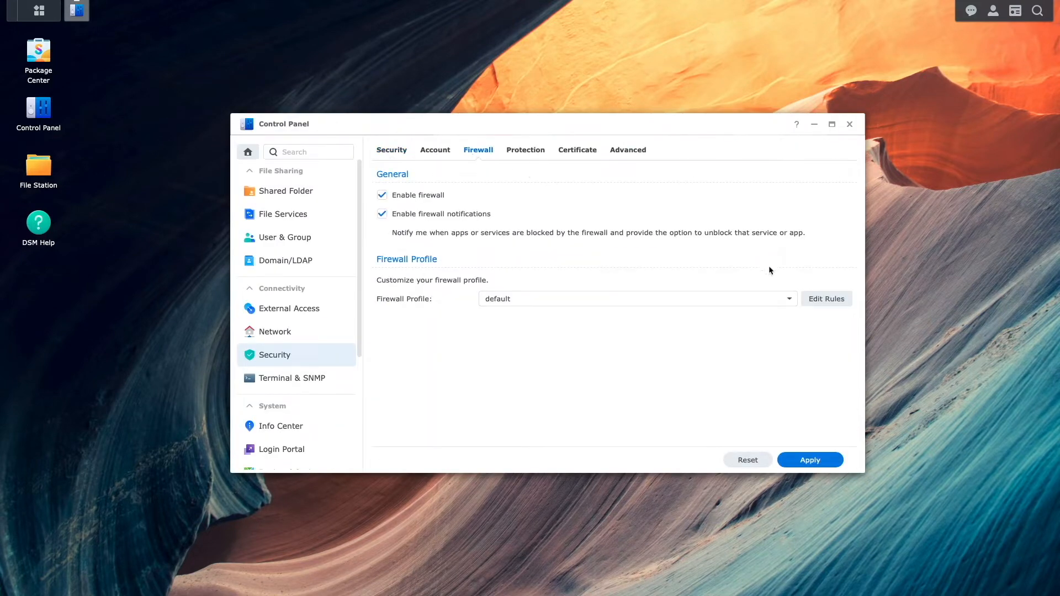
{"action": "left_click", "coordinate": [826, 299]}
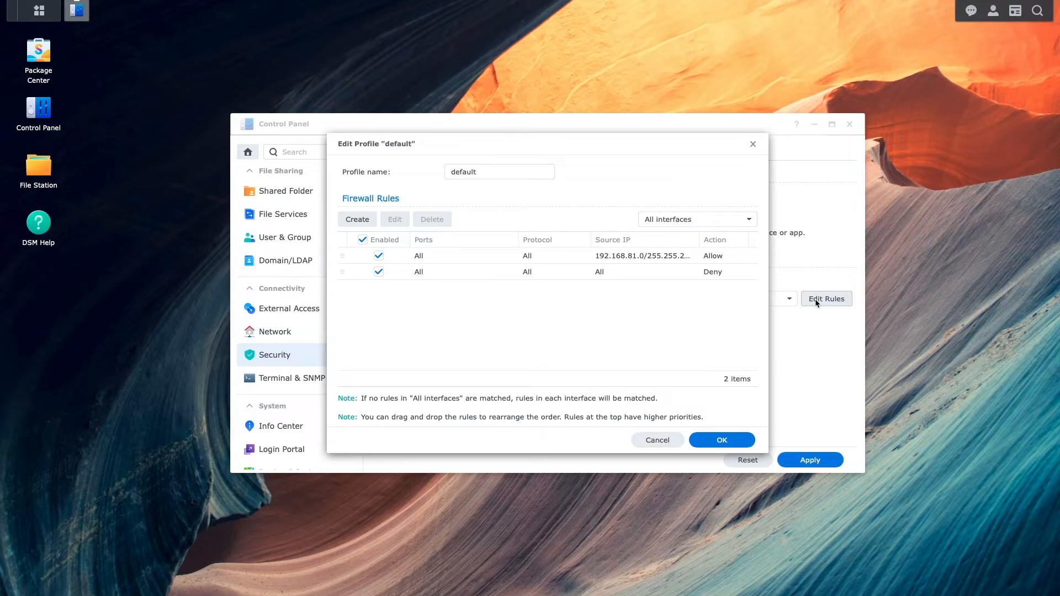
{"action": "mouse_move", "coordinate": [657, 440]}
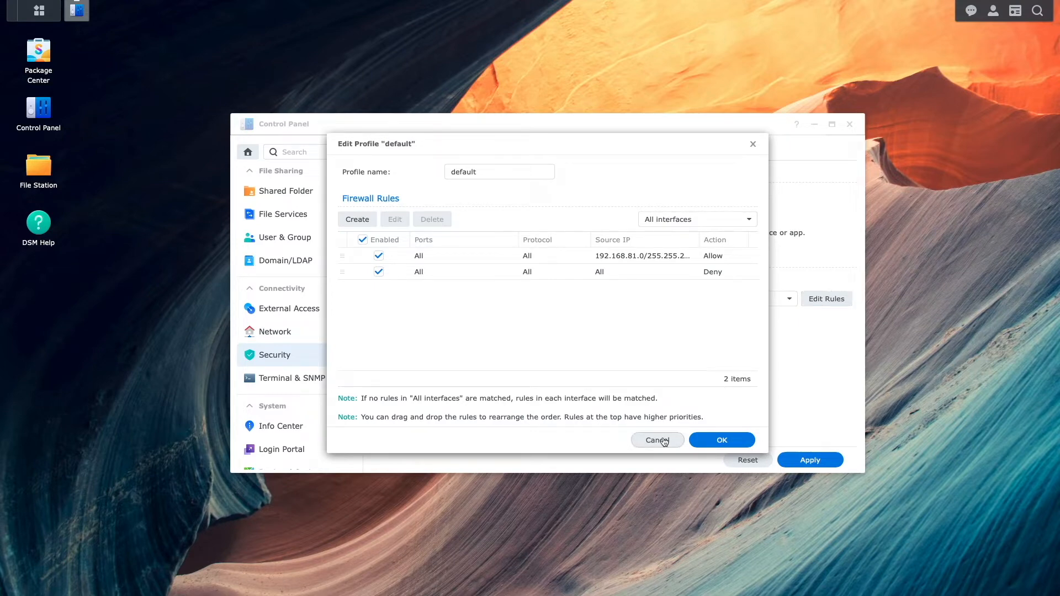
{"action": "left_click", "coordinate": [655, 440]}
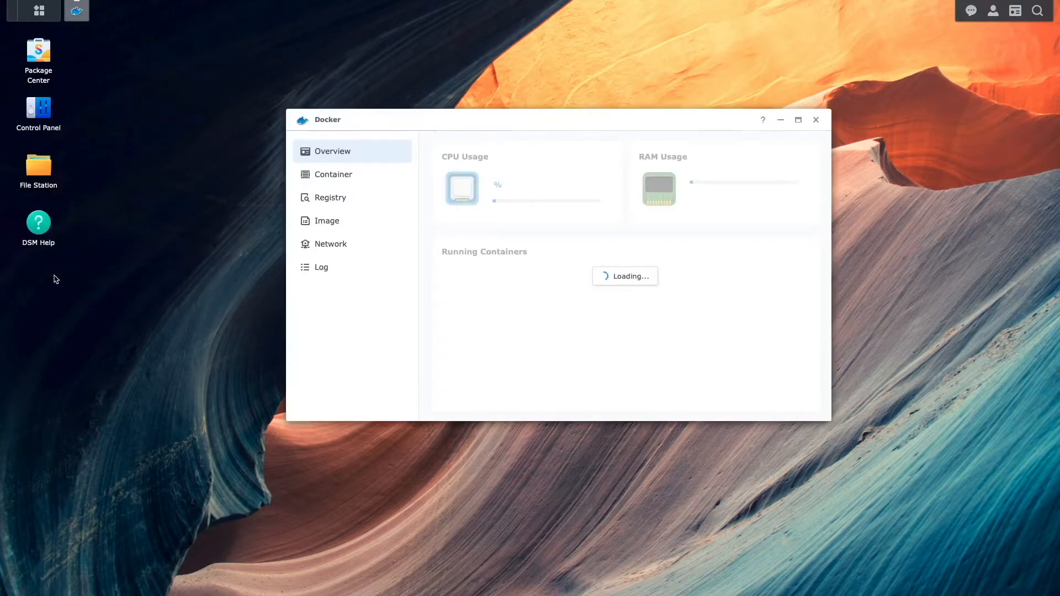
Inspect the watchtower container's log in Docker, then close the Docker window.
{"action": "left_click", "coordinate": [333, 174]}
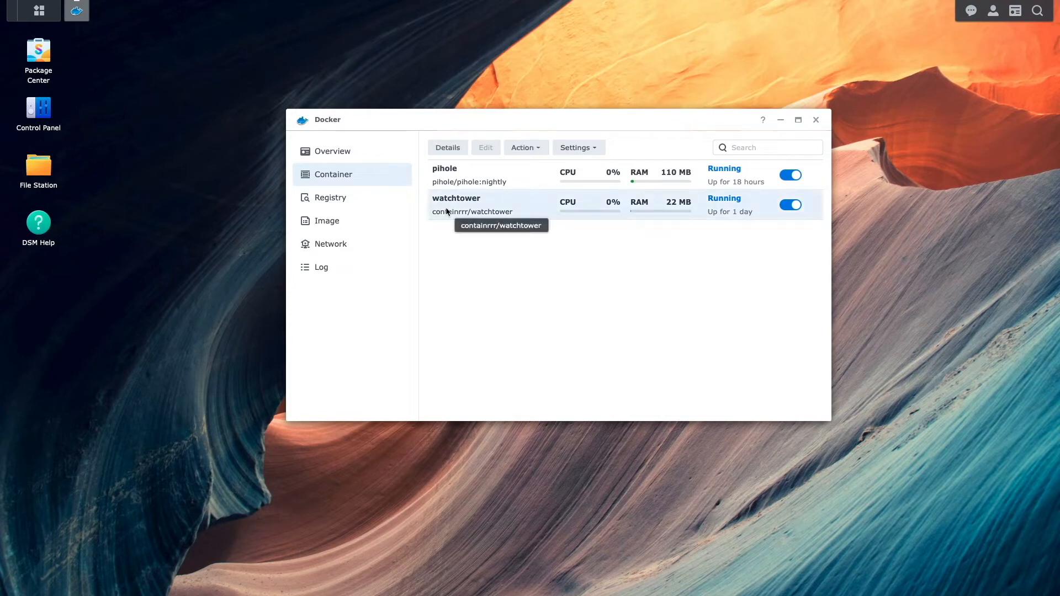
{"action": "double_click", "coordinate": [455, 197]}
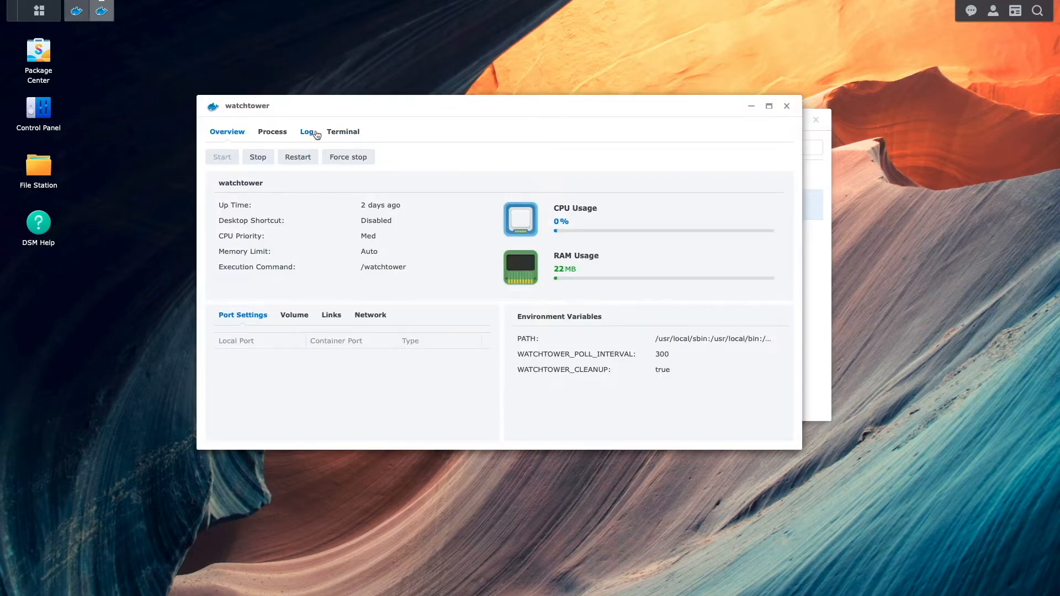
{"action": "left_click", "coordinate": [306, 132]}
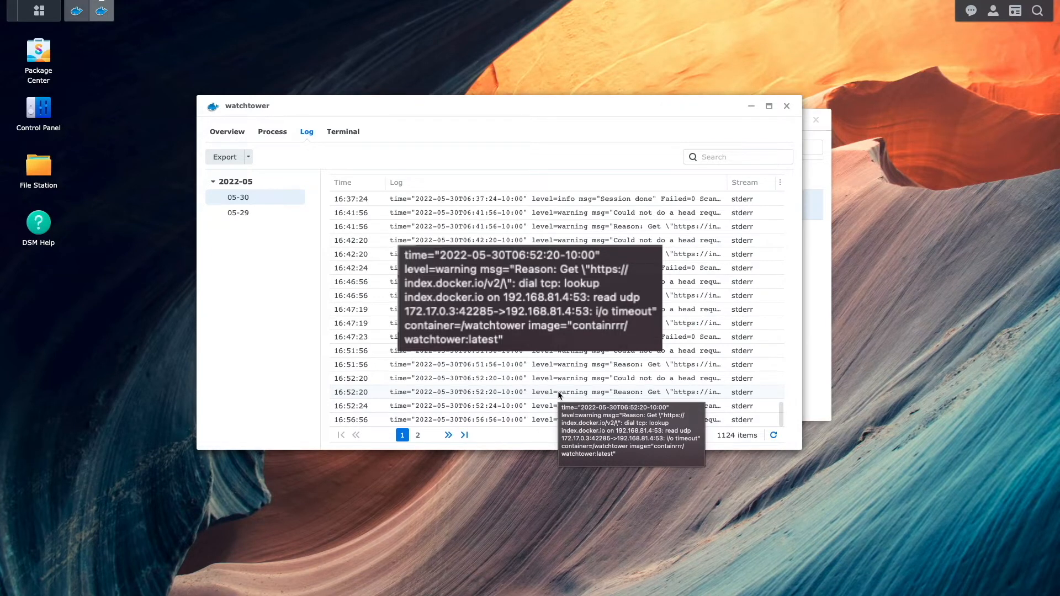
{"action": "mouse_move", "coordinate": [607, 330]}
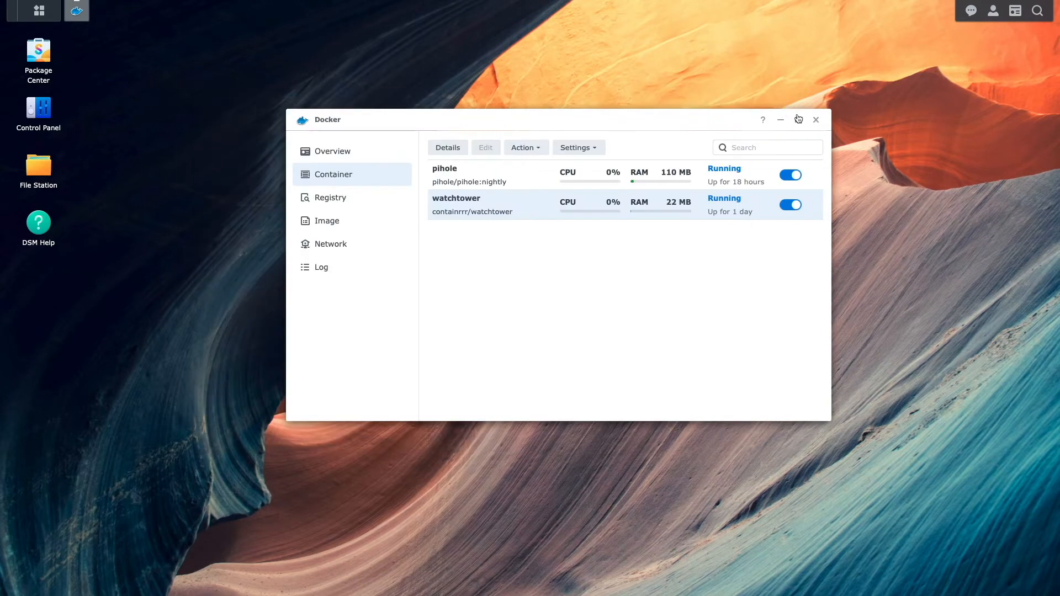
{"action": "left_click", "coordinate": [815, 120]}
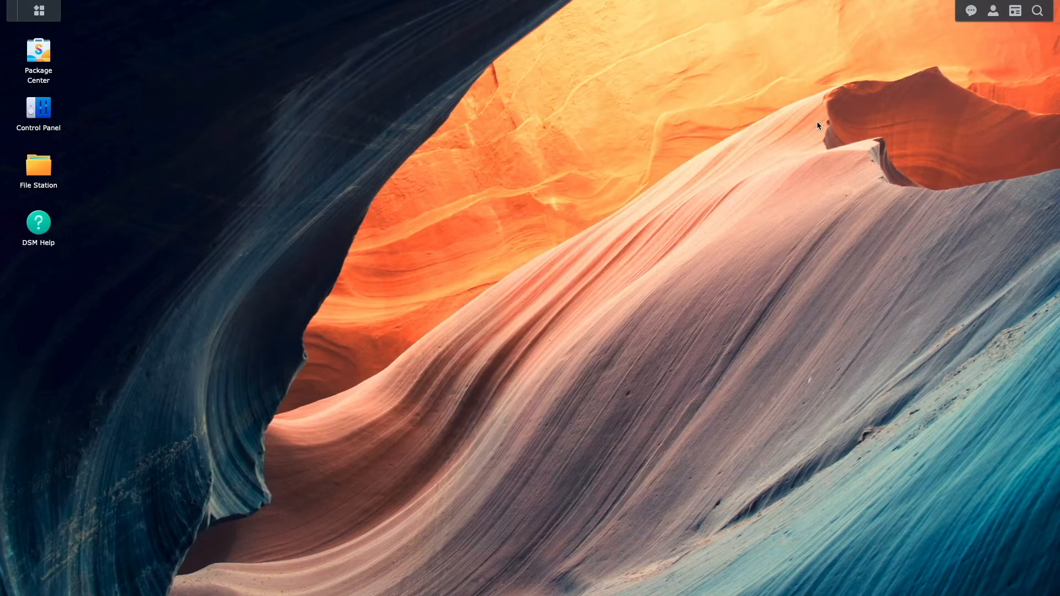
{"action": "mouse_move", "coordinate": [50, 114]}
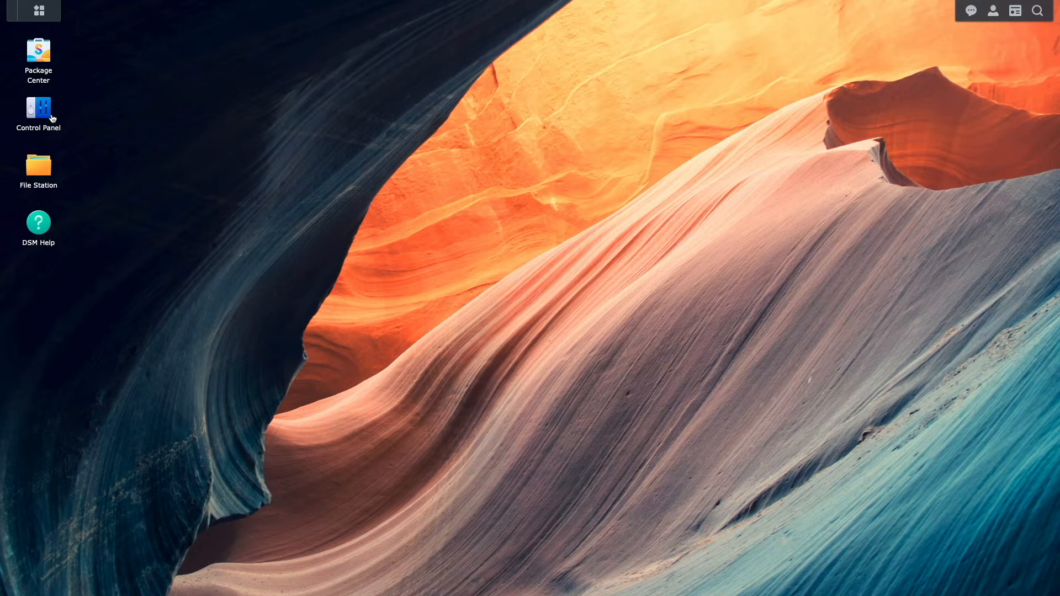
Enable the SSH service in Terminal & SNMP, apply it and acknowledge the security warning.
{"action": "double_click", "coordinate": [38, 110]}
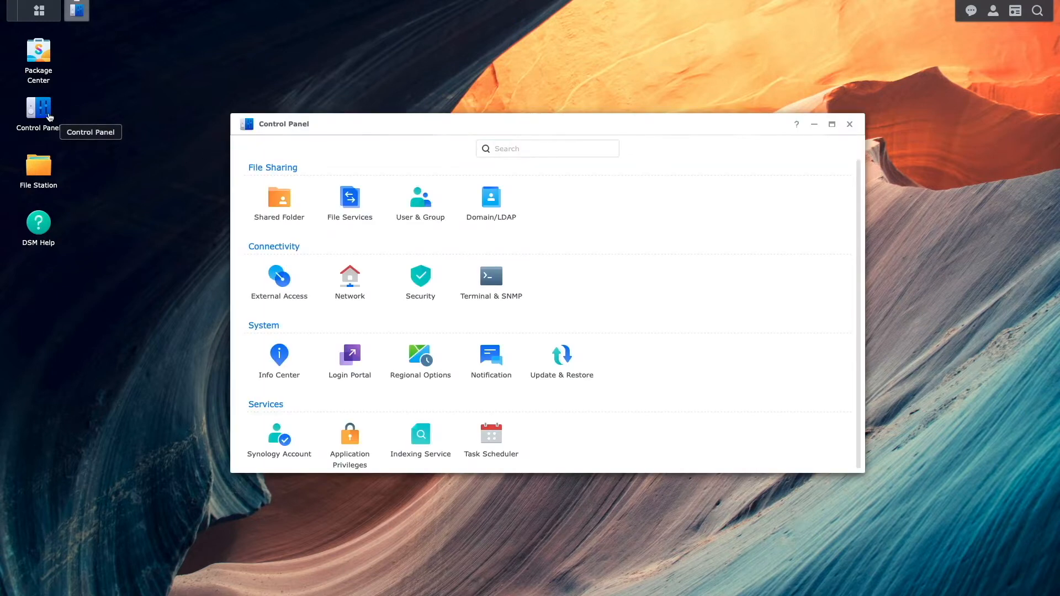
{"action": "left_click", "coordinate": [490, 276]}
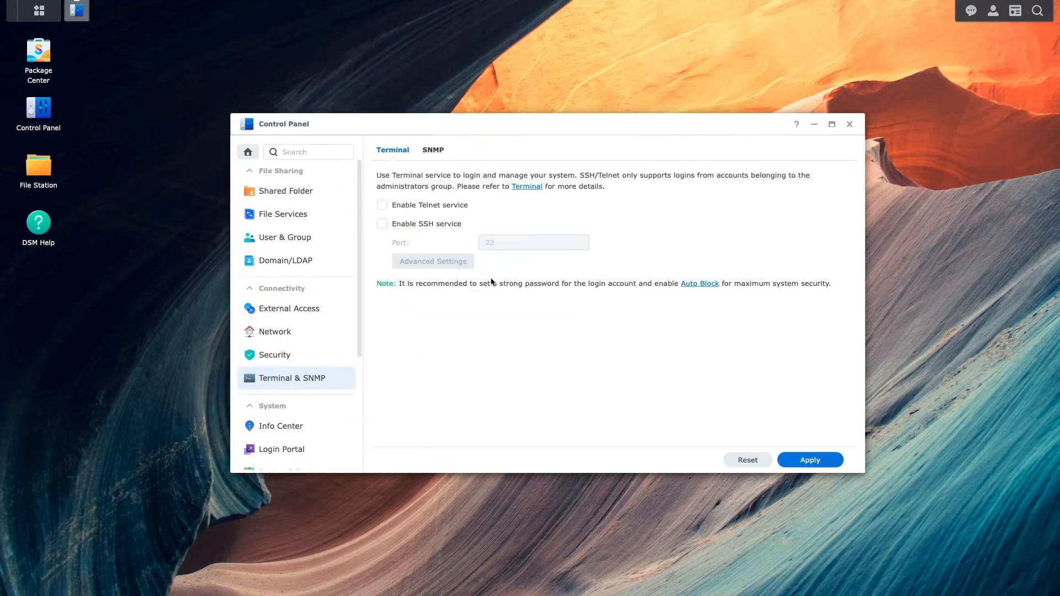
{"action": "left_click", "coordinate": [382, 224]}
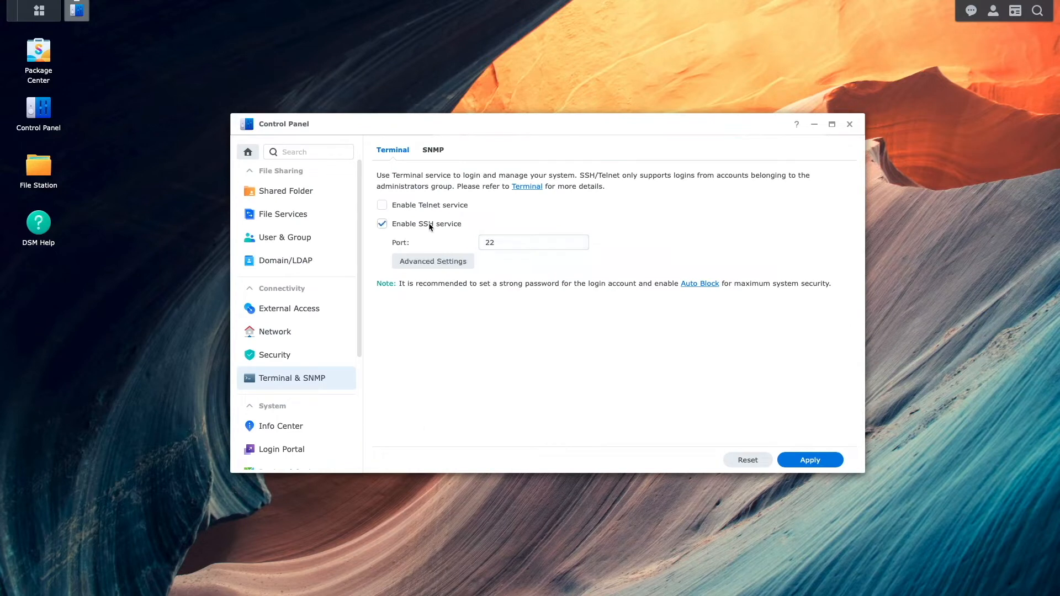
{"action": "left_click", "coordinate": [809, 459]}
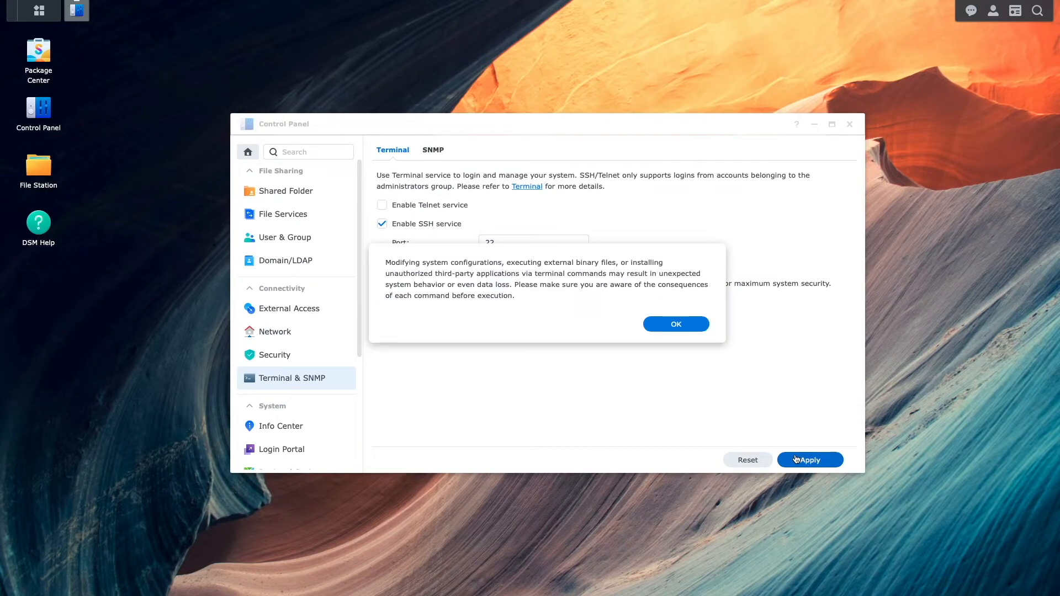
{"action": "left_click", "coordinate": [675, 323]}
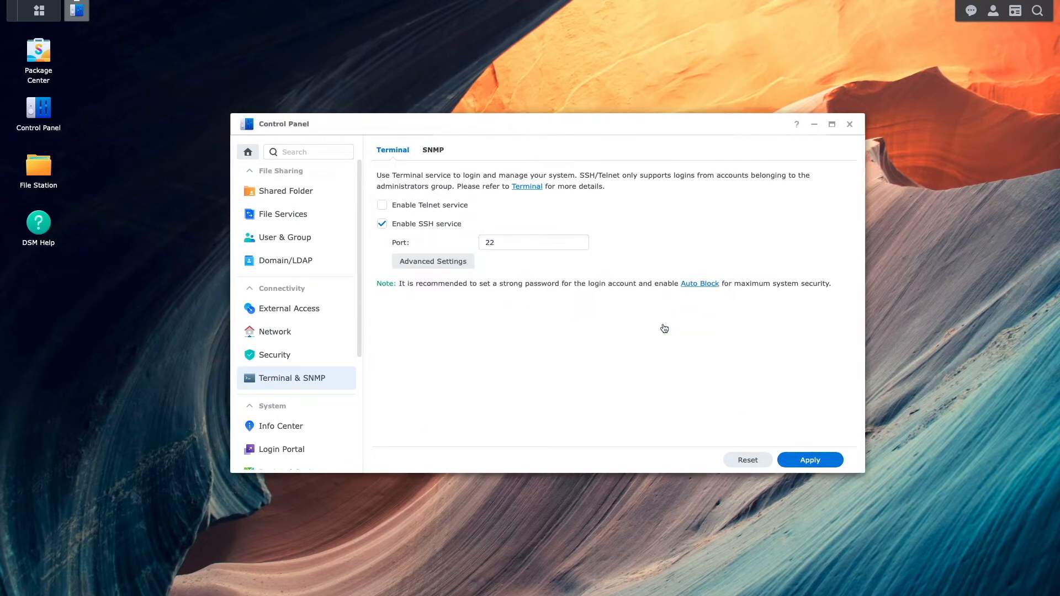
{"action": "left_click", "coordinate": [809, 459]}
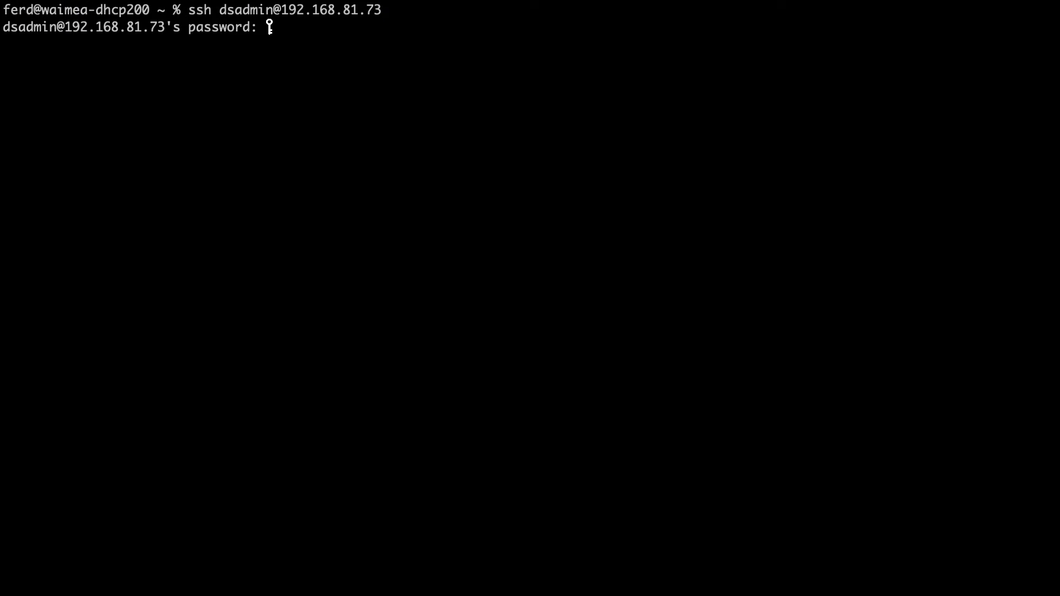
Pull the alpine image with sudo docker pull, then begin a docker run nslookup command.
{"action": "type", "text": "sudo"}
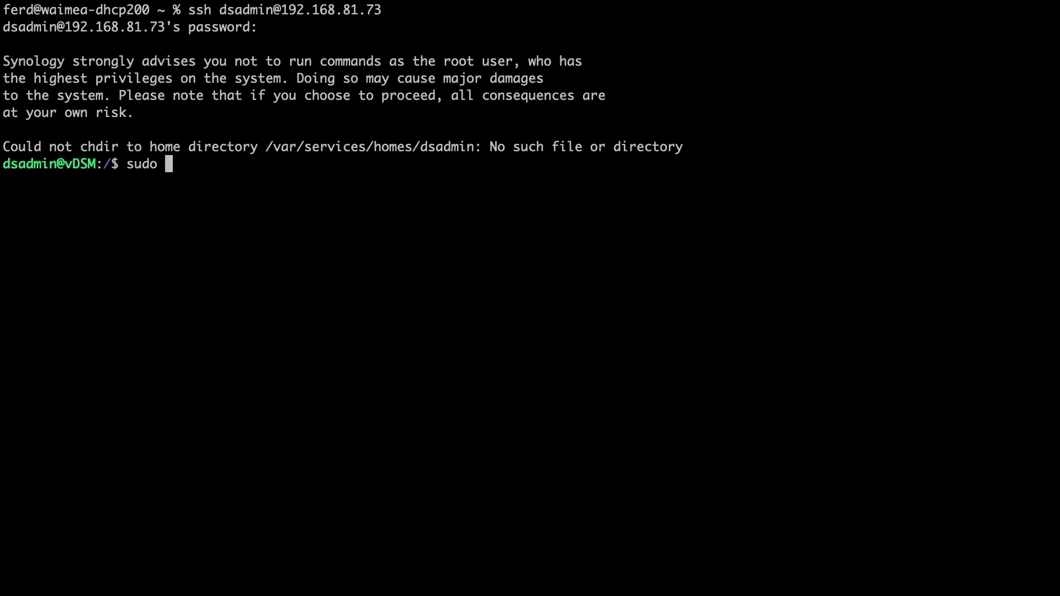
{"action": "type", "text": "docker pull al"}
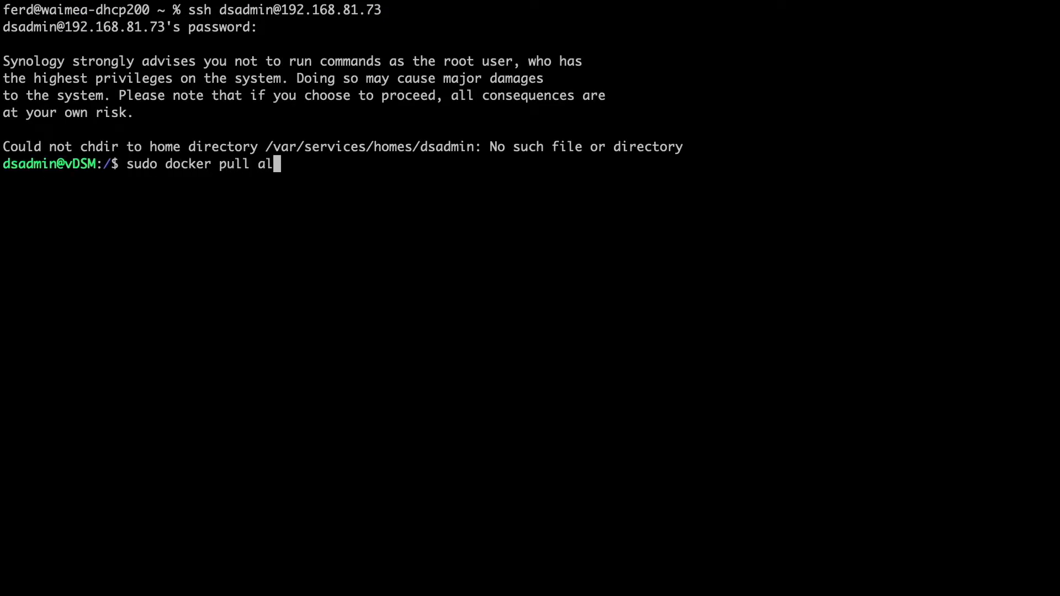
{"action": "key", "text": "Return"}
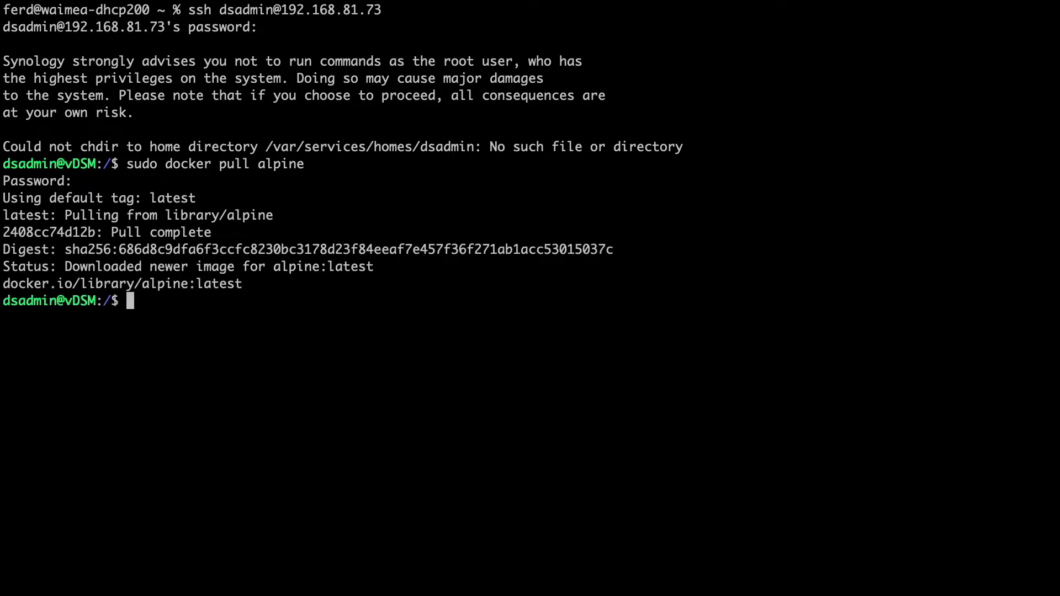
{"action": "type", "text": "sudo docker run --rm alpine nslooku"}
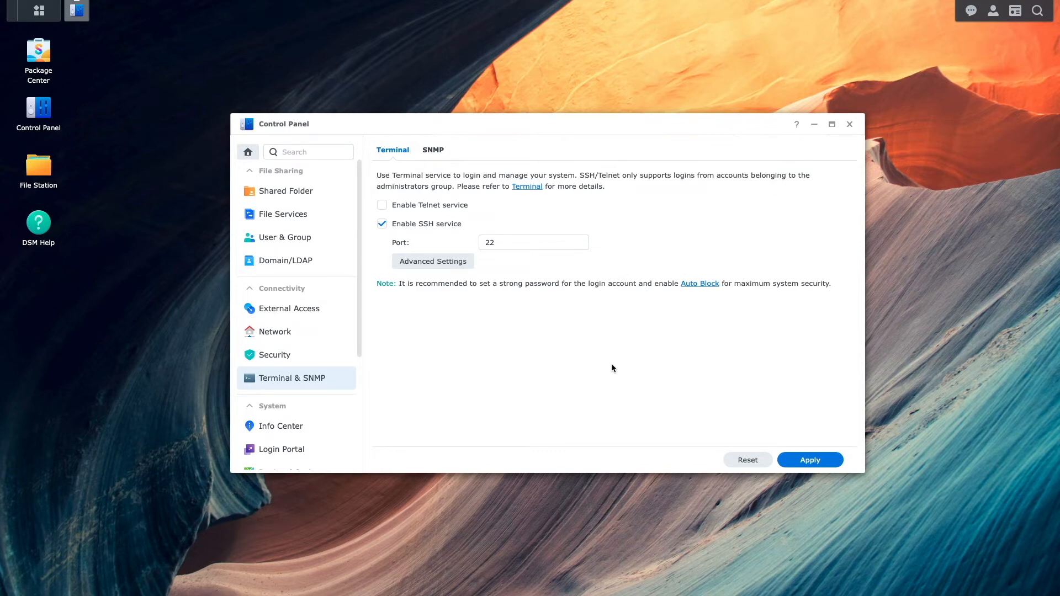
Disable the firewall under Security > Firewall and apply the change.
{"action": "left_click", "coordinate": [275, 354]}
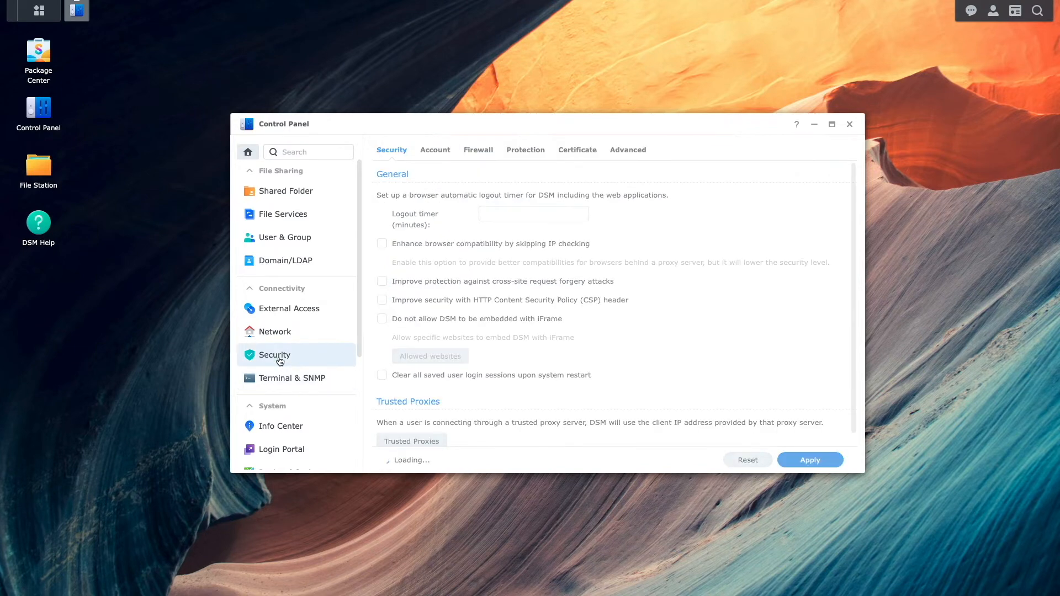
{"action": "left_click", "coordinate": [477, 149]}
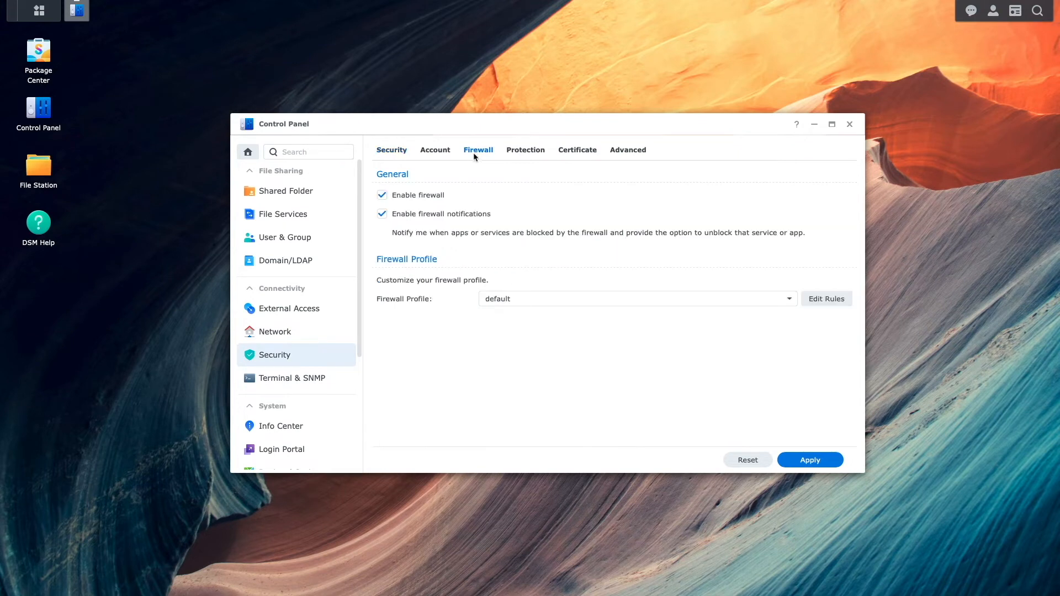
{"action": "left_click", "coordinate": [382, 195]}
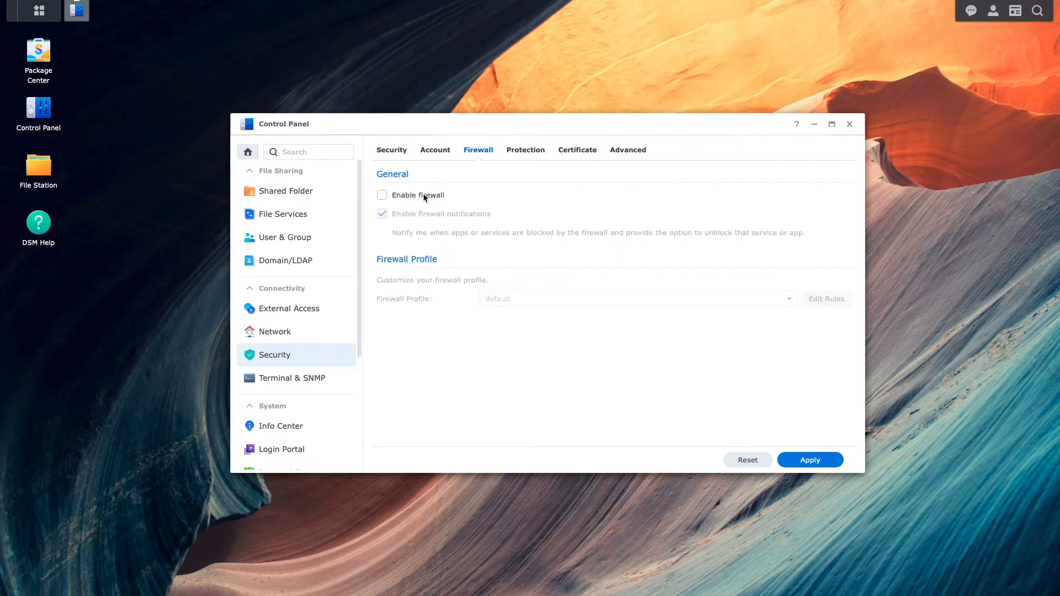
{"action": "left_click", "coordinate": [809, 459]}
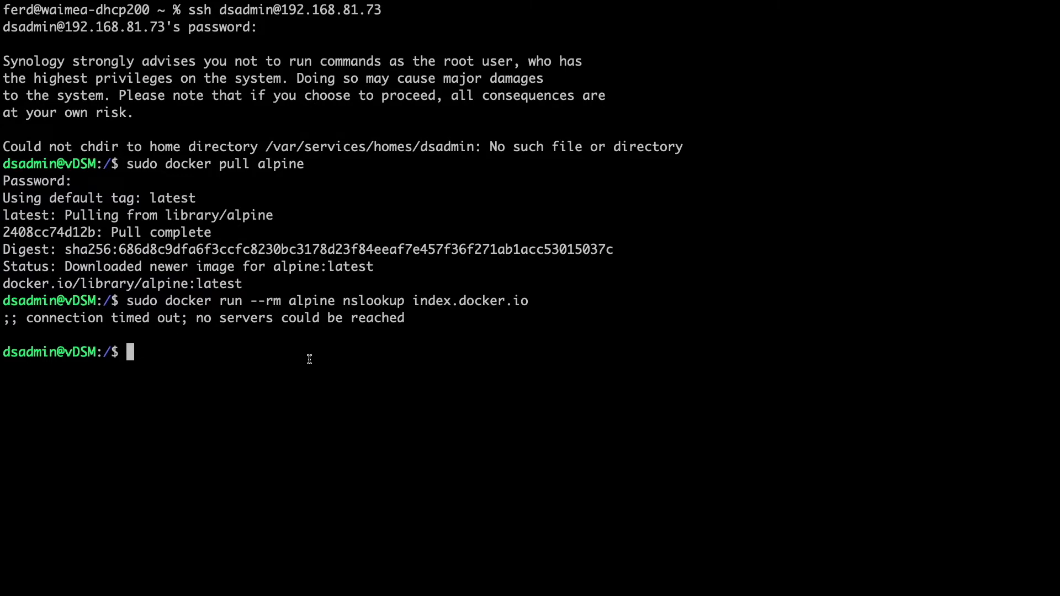
Run sudo docker run --rm alpine nslookup index.docker.io with the firewall off.
{"action": "type", "text": "sudo docker run --rm alpine nslookup index.docker.io"}
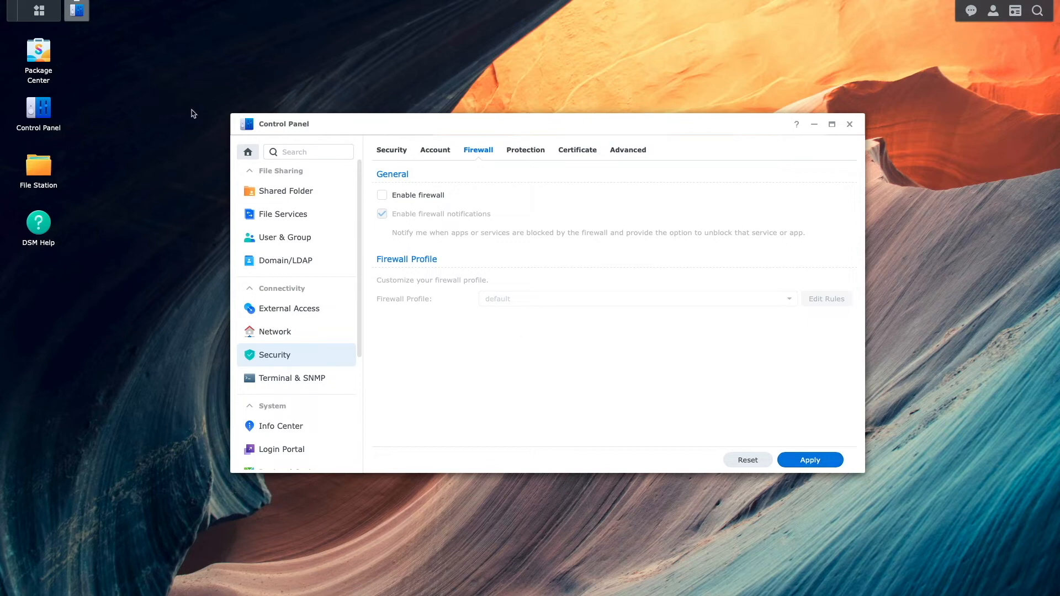
{"action": "left_click", "coordinate": [100, 10]}
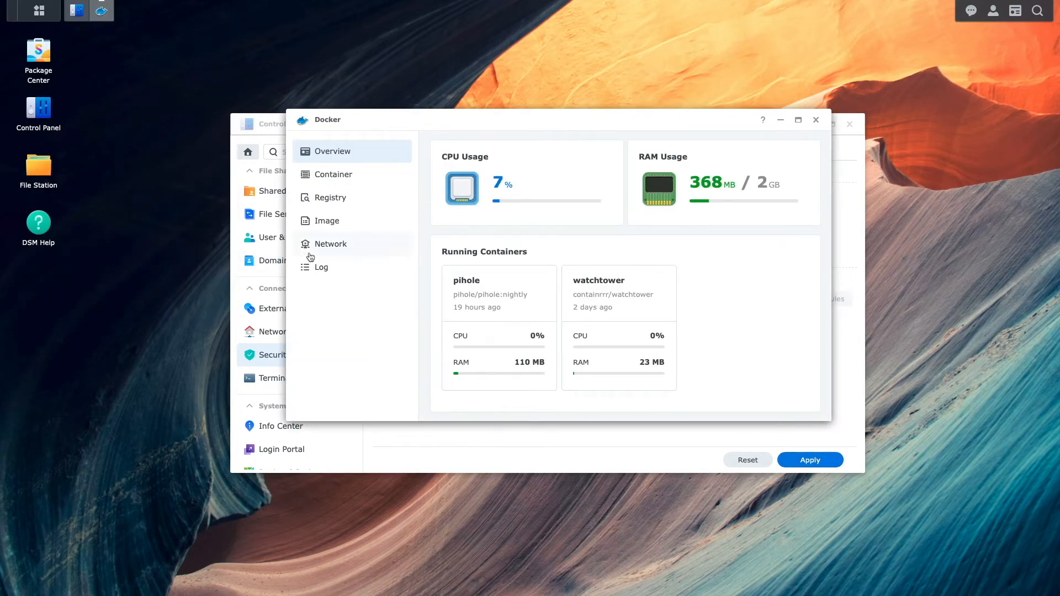
{"action": "left_click", "coordinate": [330, 243]}
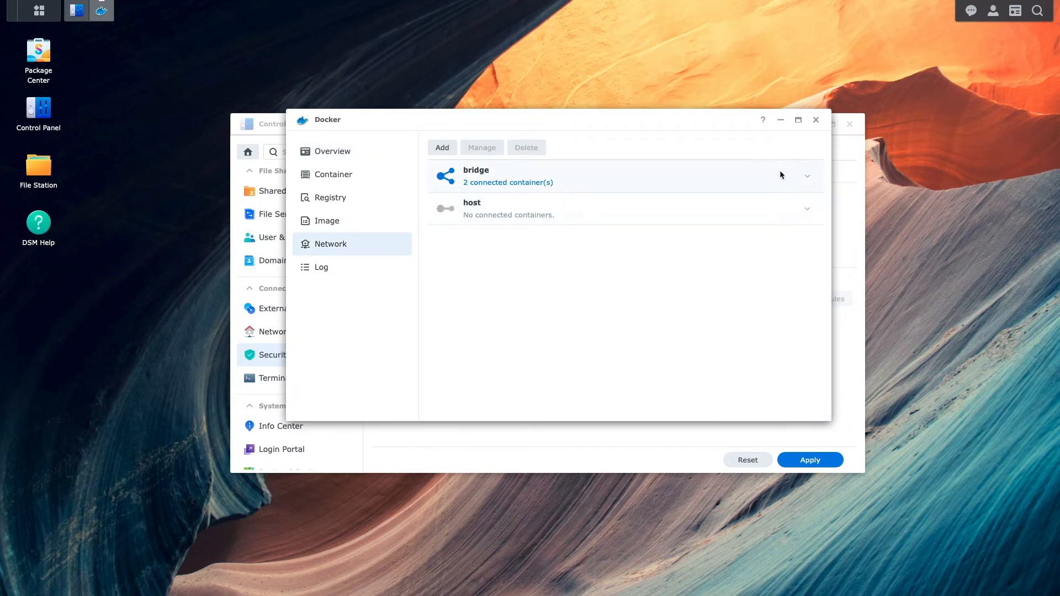
{"action": "left_click", "coordinate": [806, 176]}
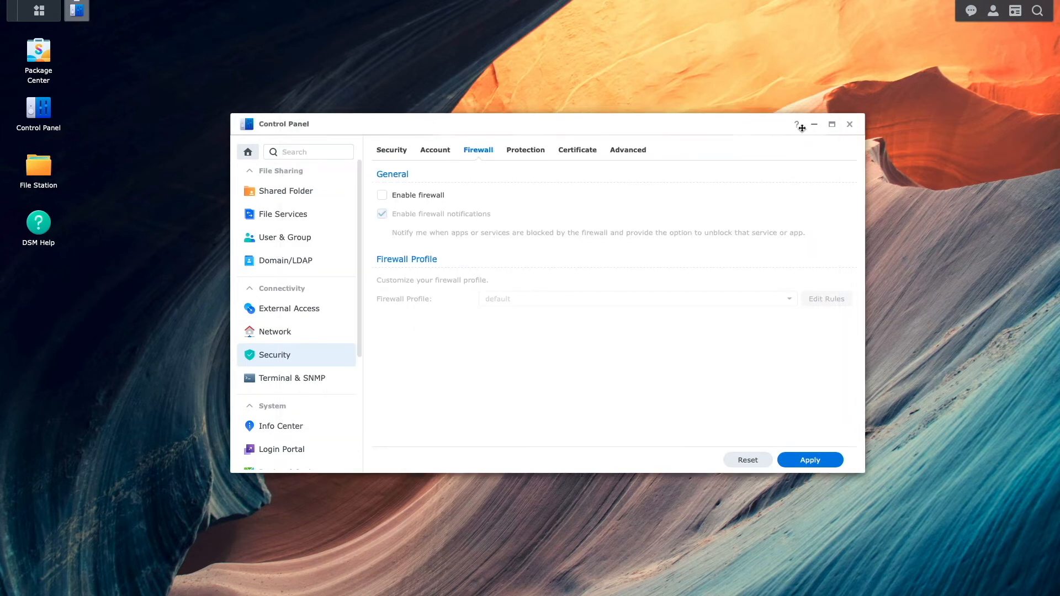
Re-enable the firewall and add an allow rule for source subnet 172.17.0.0/255.255.0.0 to the default profile.
{"action": "left_click", "coordinate": [382, 195]}
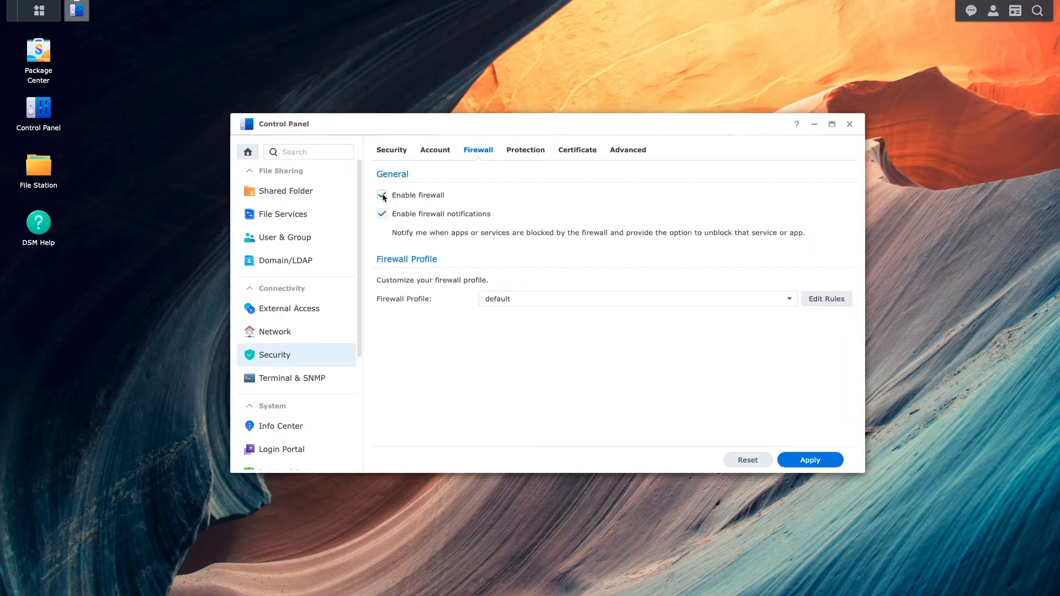
{"action": "left_click", "coordinate": [826, 300]}
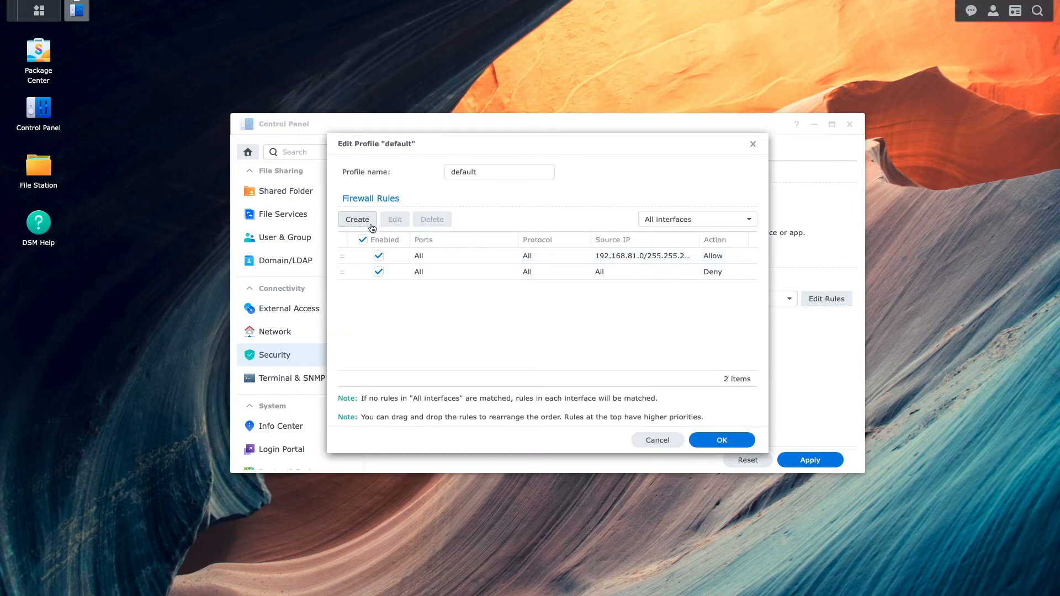
{"action": "left_click", "coordinate": [356, 219]}
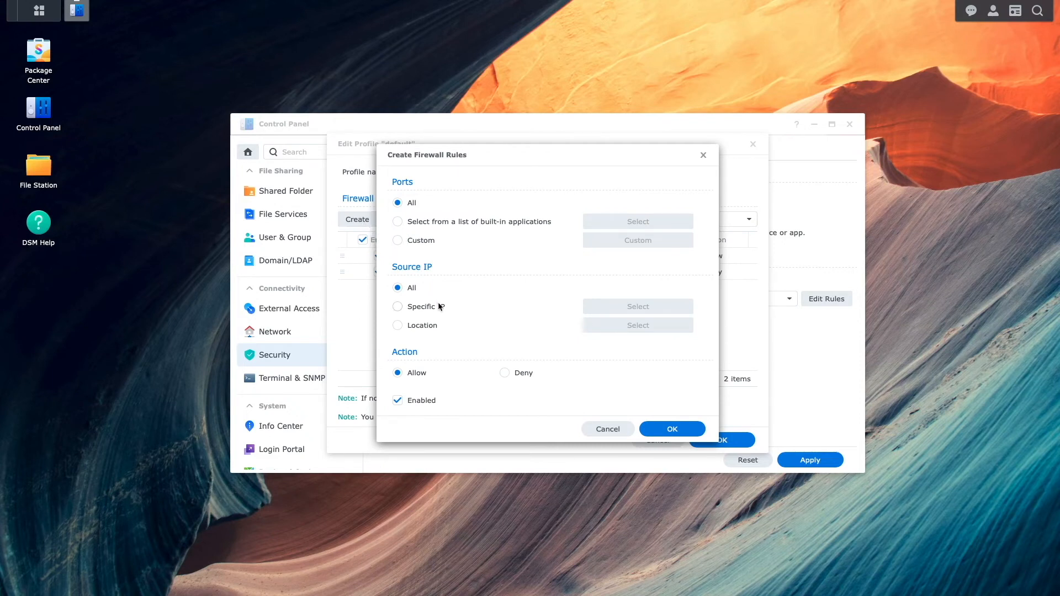
{"action": "left_click", "coordinate": [397, 306]}
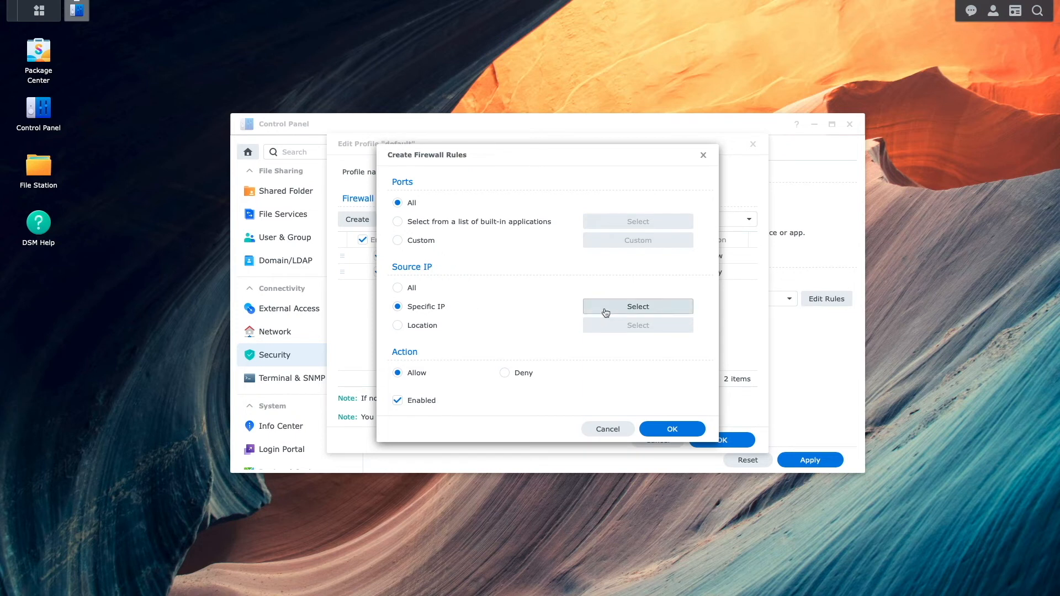
{"action": "left_click", "coordinate": [636, 306]}
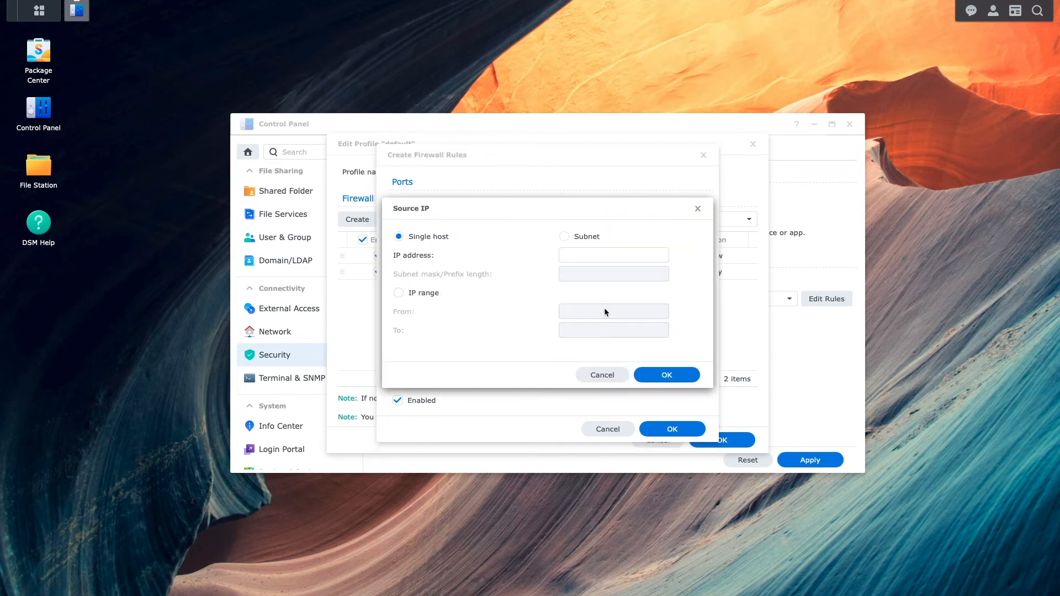
{"action": "left_click", "coordinate": [564, 236]}
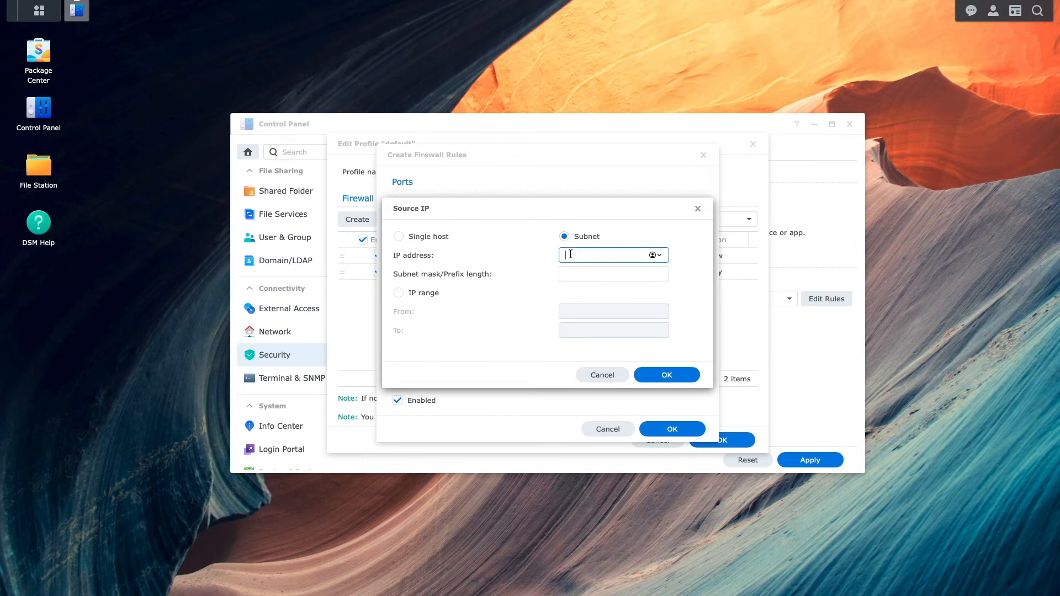
{"action": "type", "text": "255.255.0.0"}
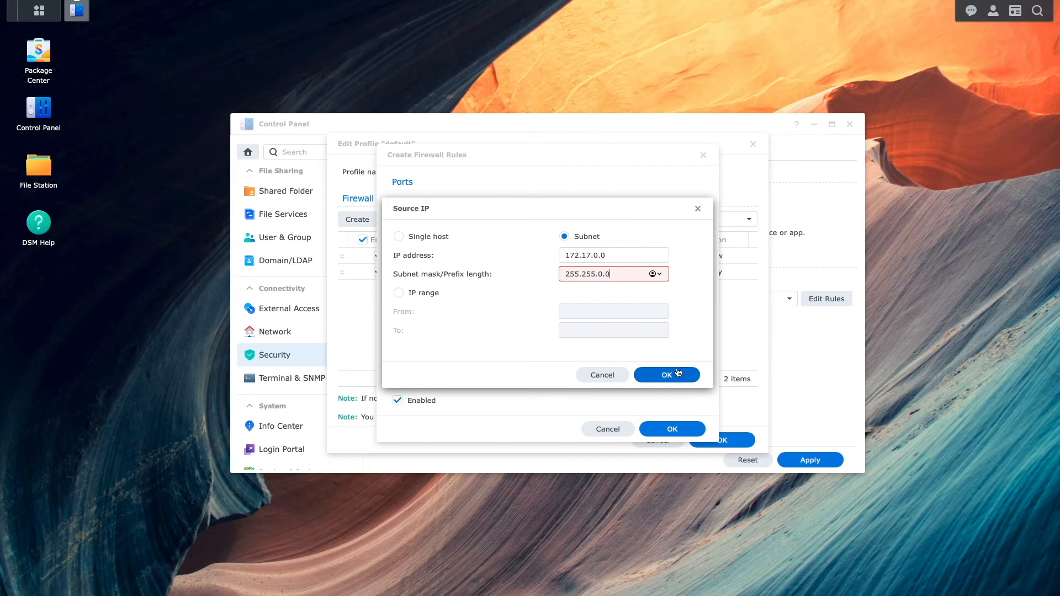
{"action": "left_click", "coordinate": [664, 374]}
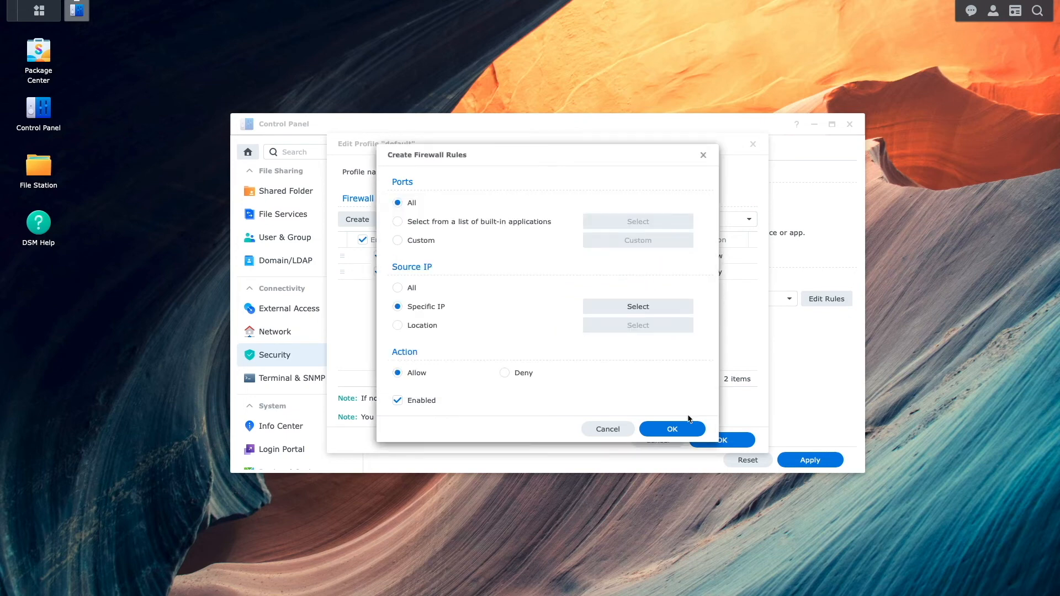
{"action": "left_click", "coordinate": [671, 429]}
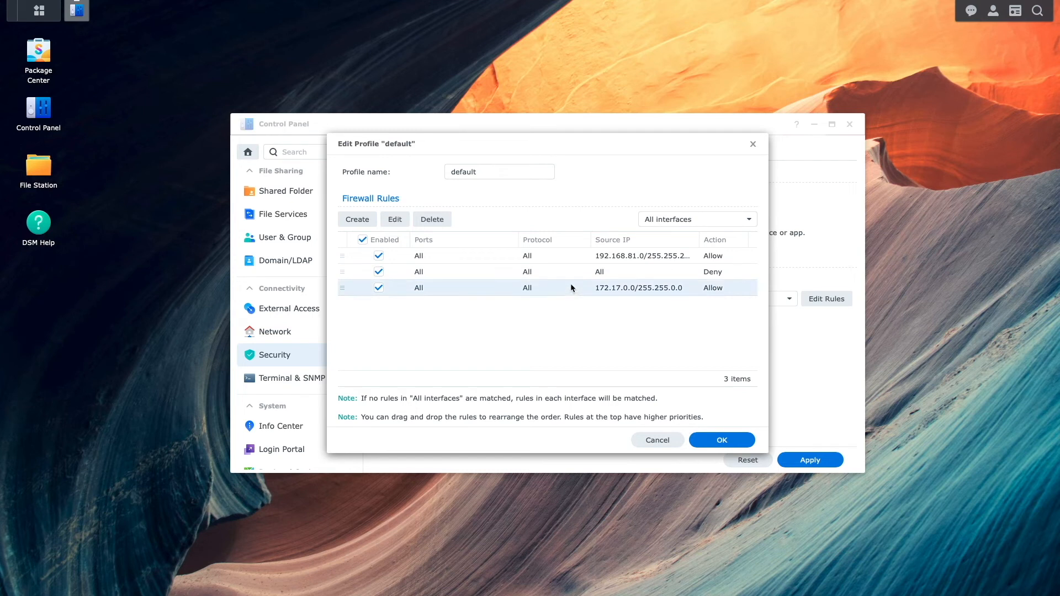
Move the 172.17.0.0 rule above the deny rule, save the profile and apply the firewall settings.
{"action": "left_click_drag", "start_coordinate": [573, 287], "coordinate": [573, 271]}
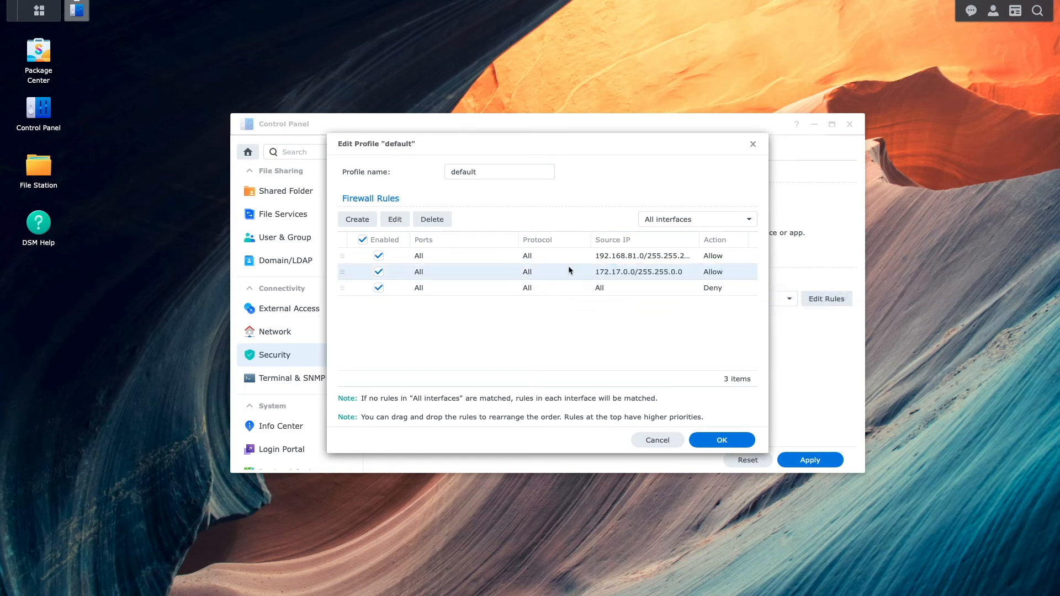
{"action": "left_click", "coordinate": [720, 439]}
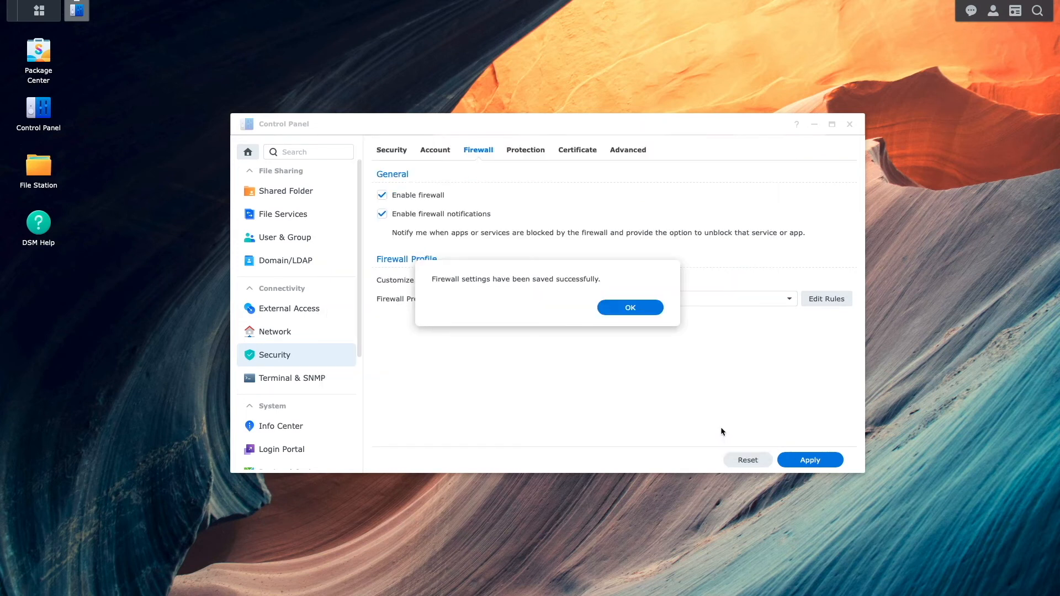
{"action": "left_click", "coordinate": [628, 307]}
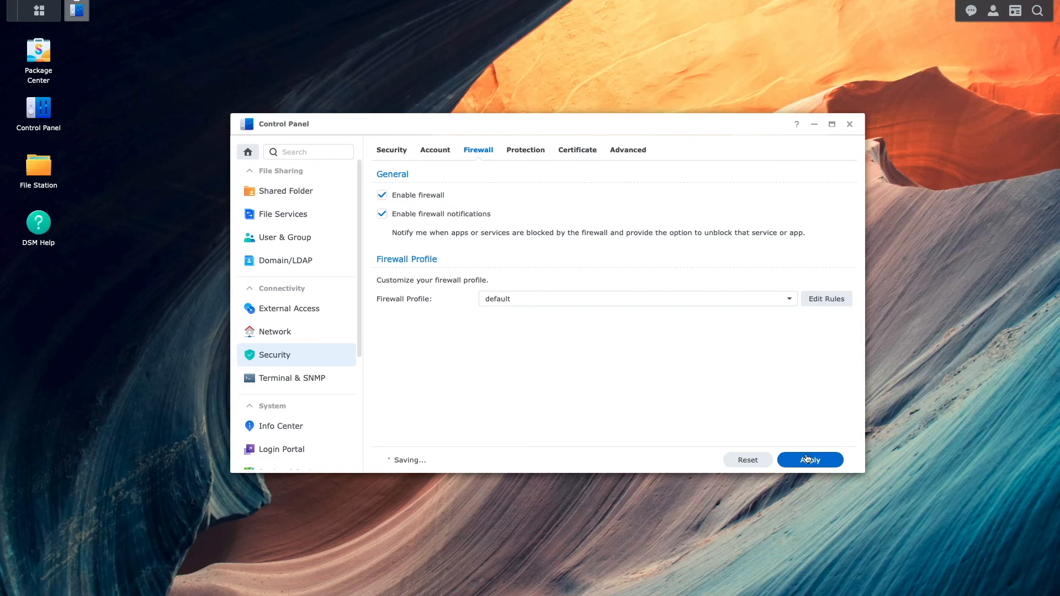
{"action": "left_click", "coordinate": [809, 459]}
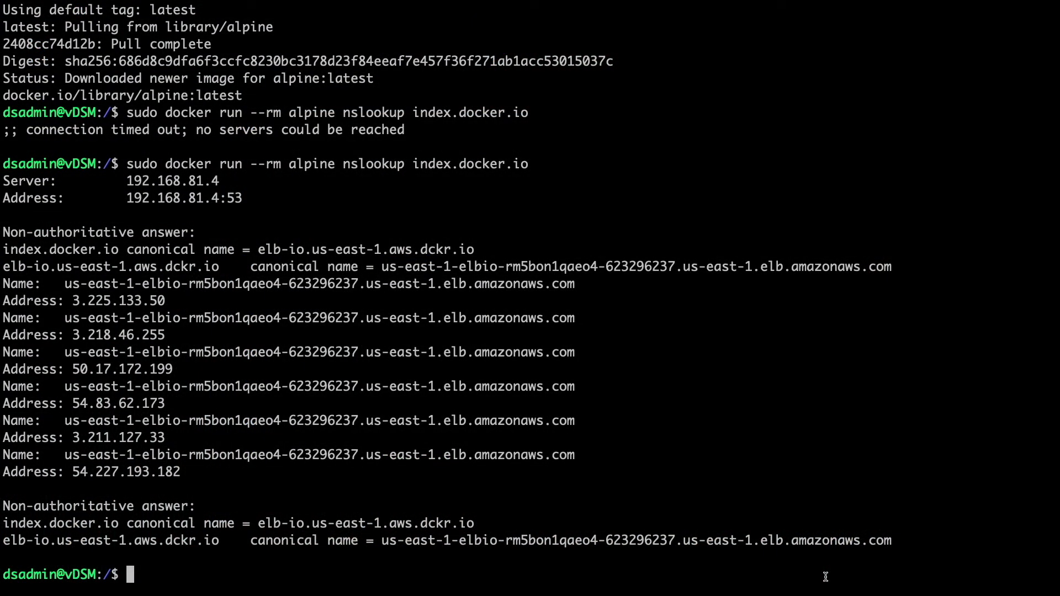
Rerun sudo docker run --rm alpine nslookup index.docker.io to test the new rule.
{"action": "type", "text": "sudo docker run --rm alpine nslookup index.docker.io"}
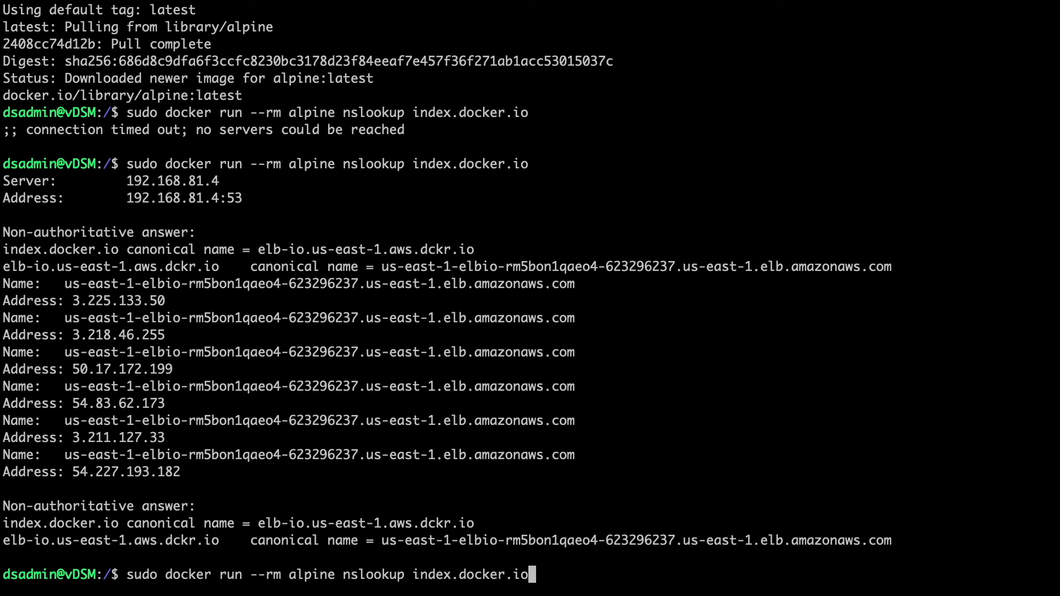